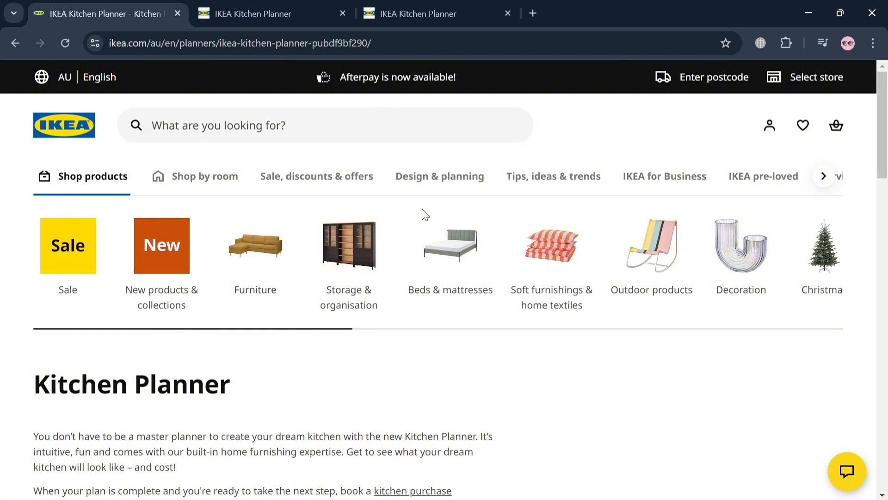
mouse_move(577, 350)
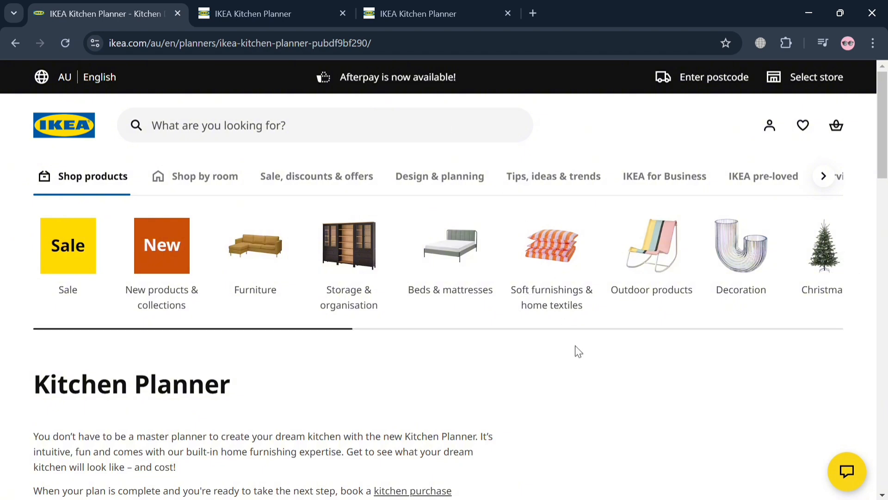
Browse through the IKEA product categories on the page
scroll("down", 3)
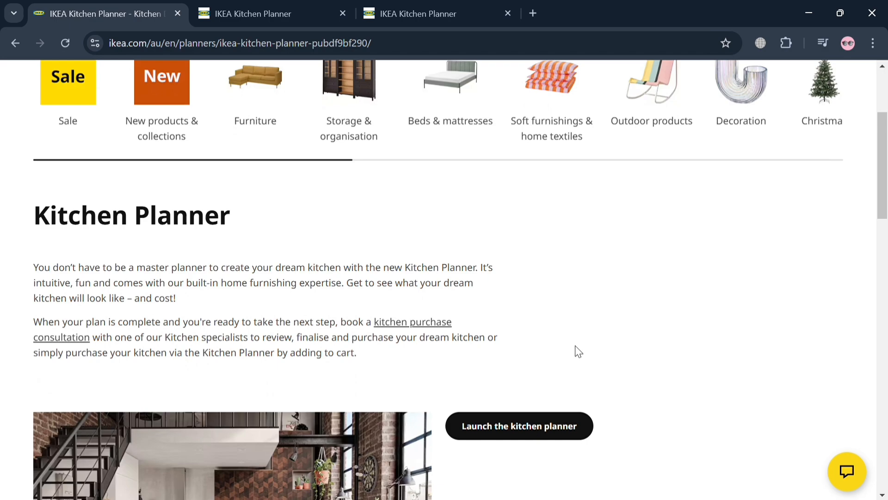
scroll("down", 3)
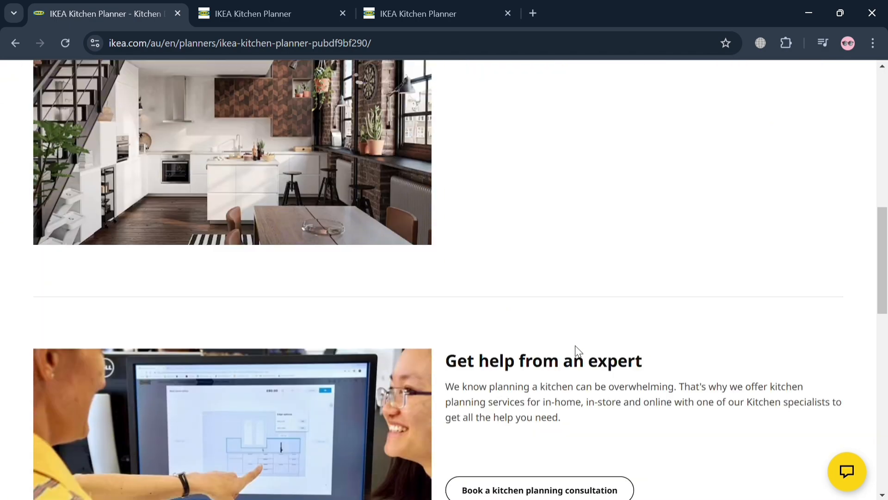
scroll("down", 3)
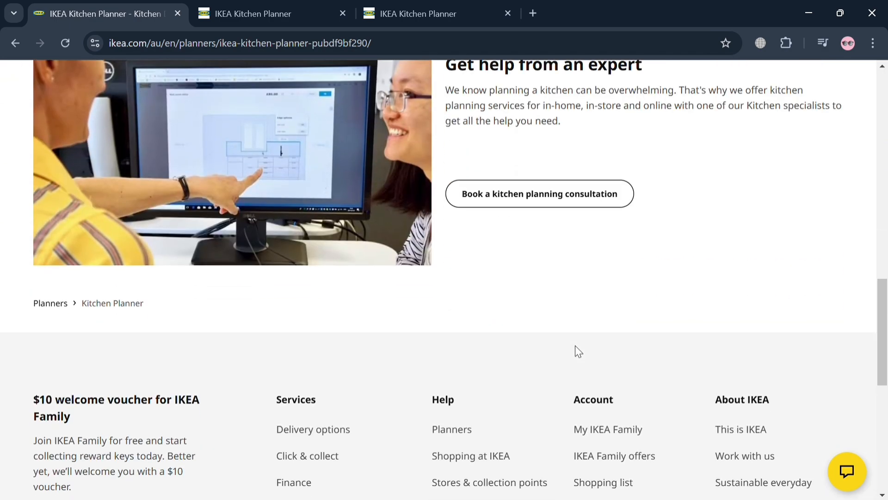
scroll("down", 3)
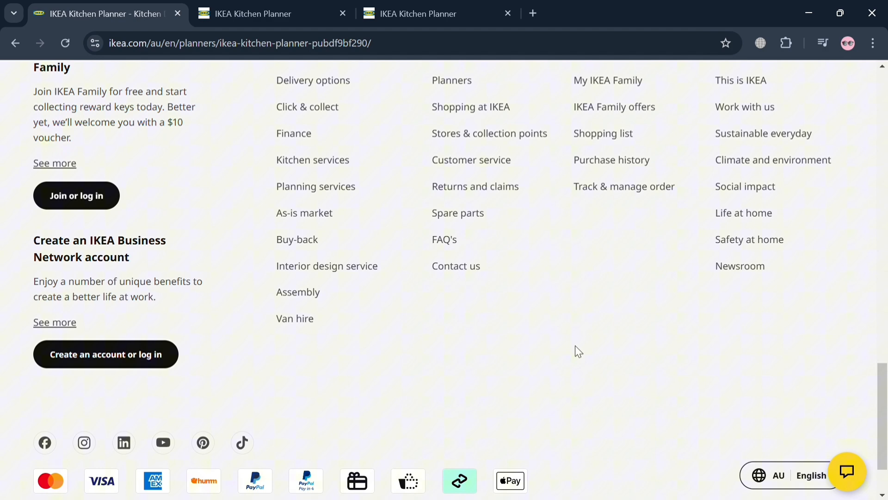
scroll("down", 3)
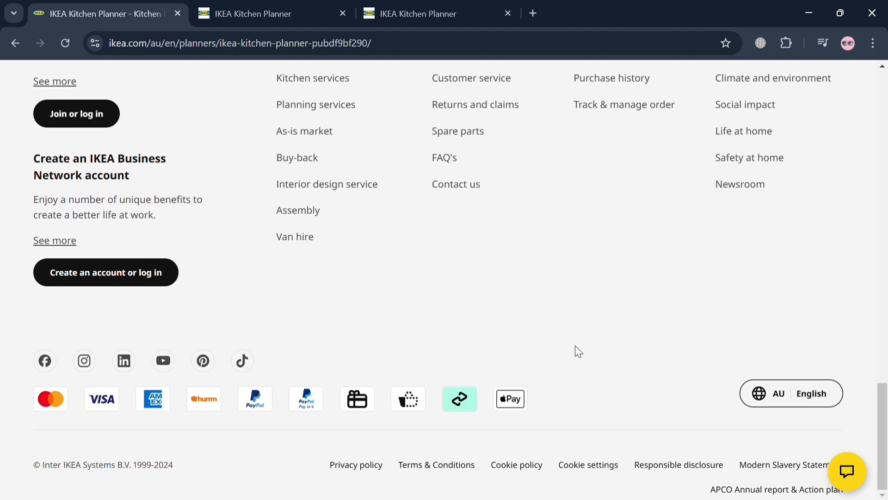
scroll("up", 3)
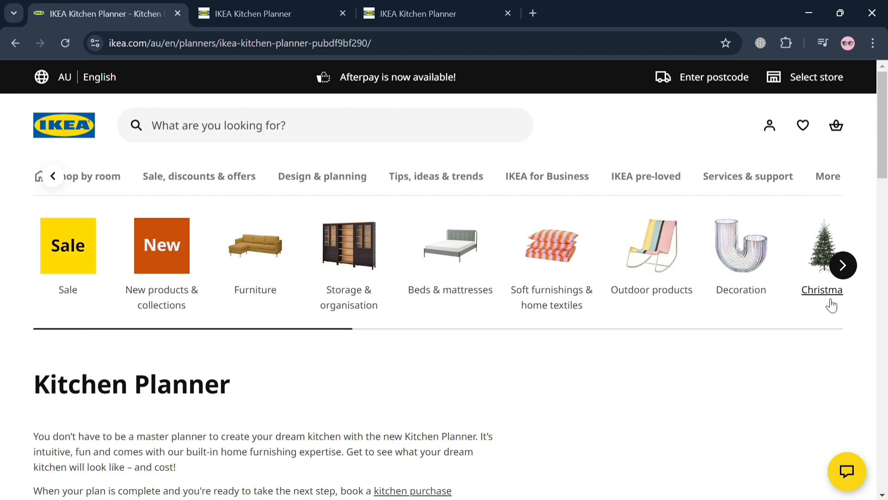
left_click(844, 266)
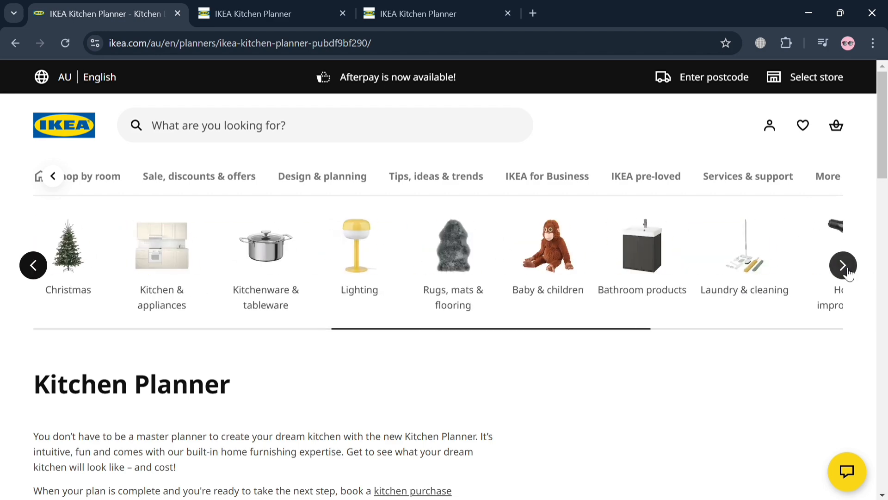
left_click(844, 264)
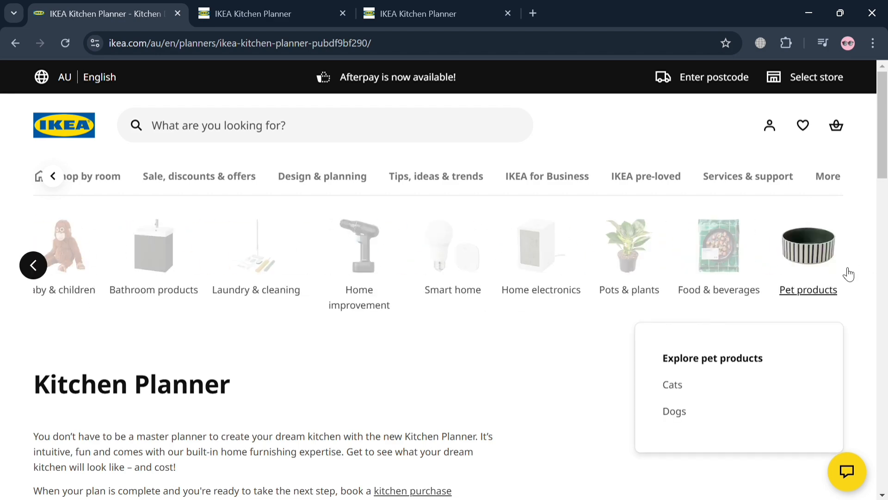
Switch to the Kitchen Planner tab and start a new design with the default 4000 × 4000 mm room
scroll("down", 3)
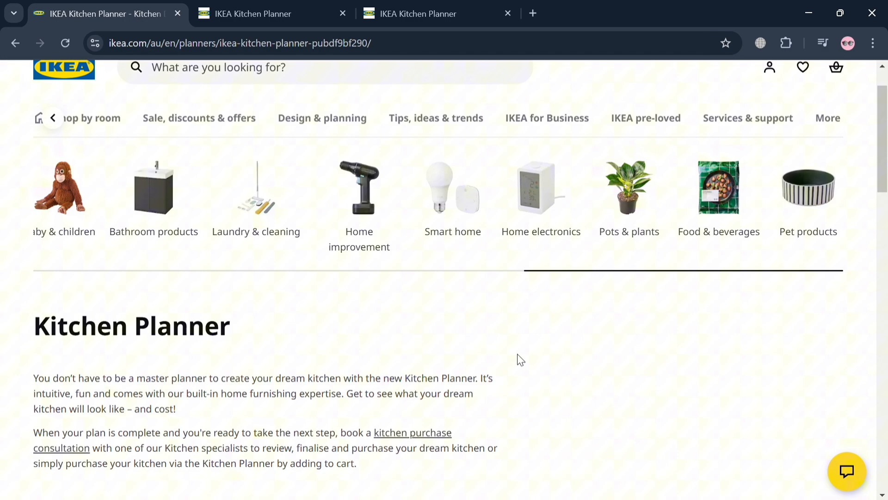
scroll("down", 3)
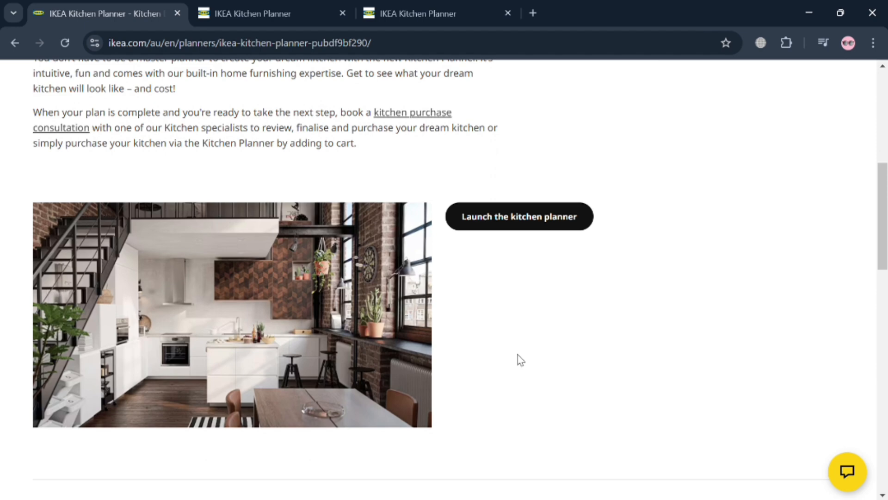
mouse_move(536, 220)
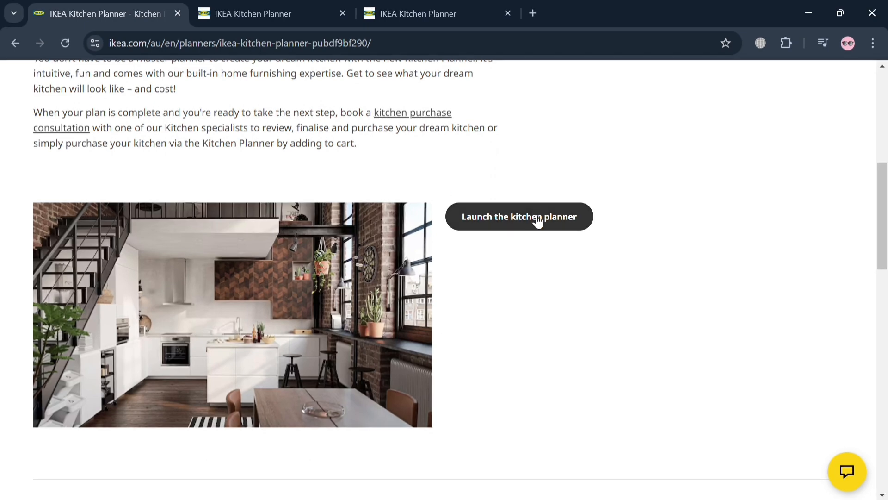
mouse_move(294, 5)
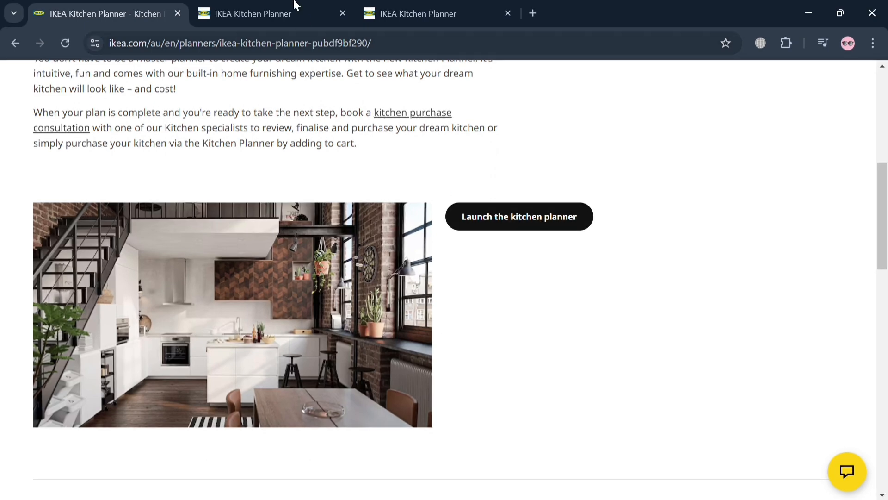
left_click(518, 216)
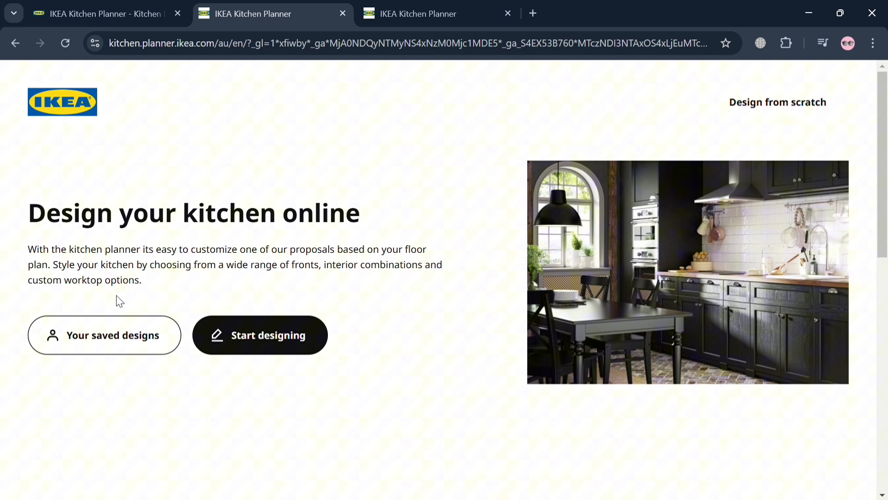
mouse_move(162, 335)
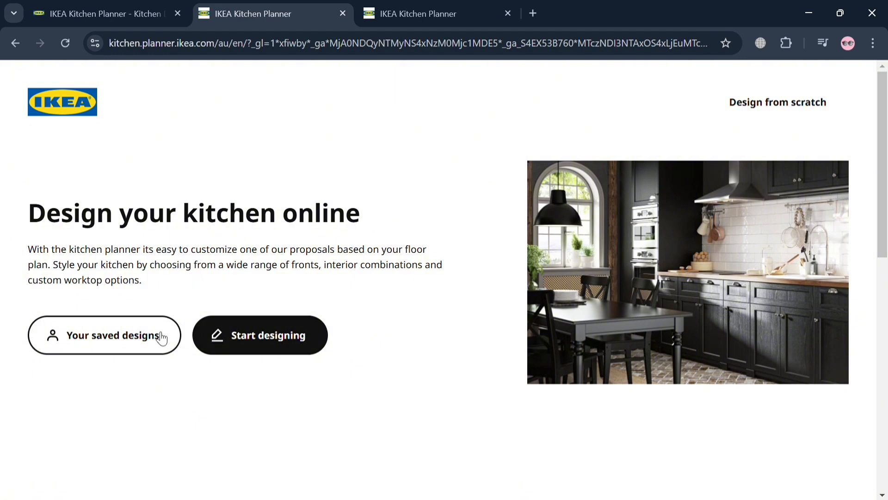
mouse_move(319, 348)
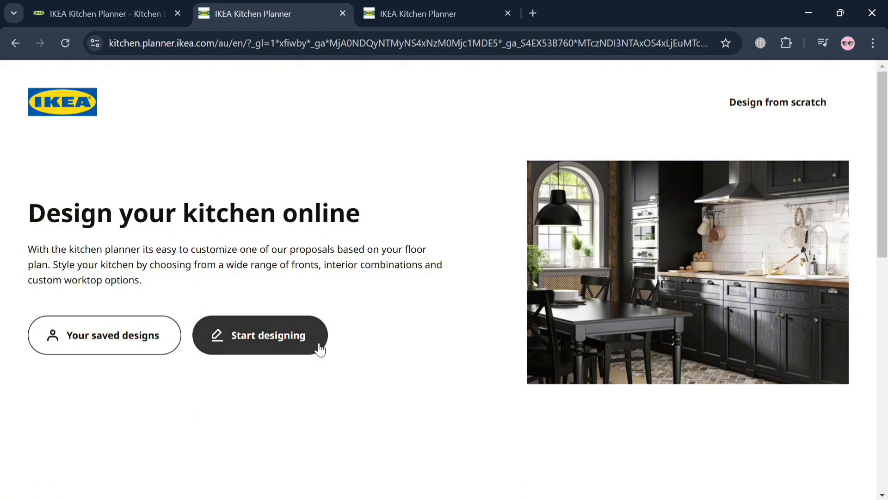
left_click(260, 335)
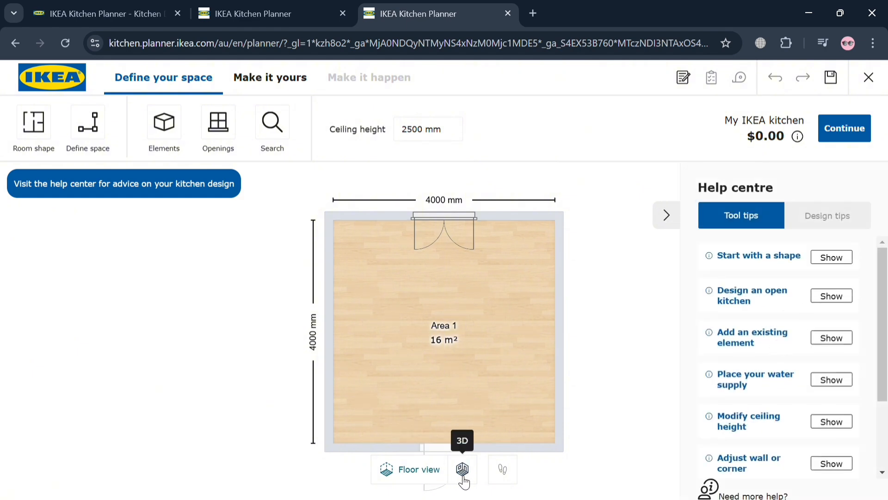
Inspect the room in 3D, return to the floor plan and bring up the Define space options
left_click(462, 469)
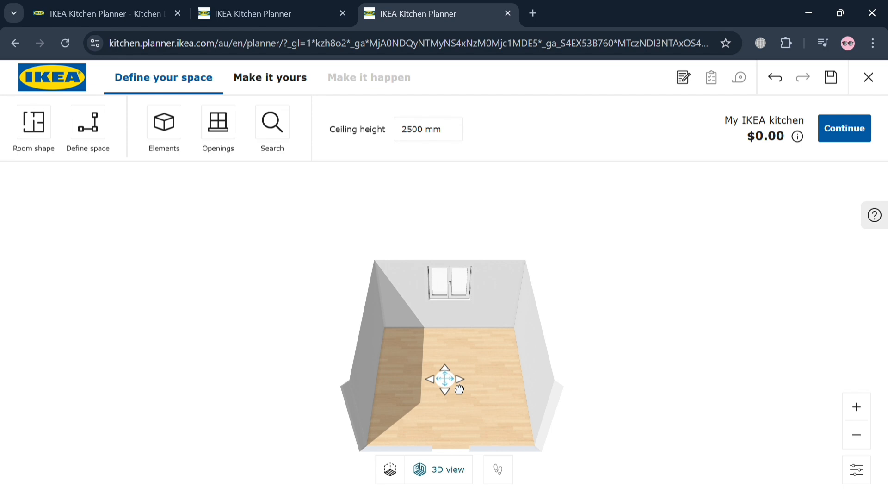
left_click_drag(459, 388, 424, 430)
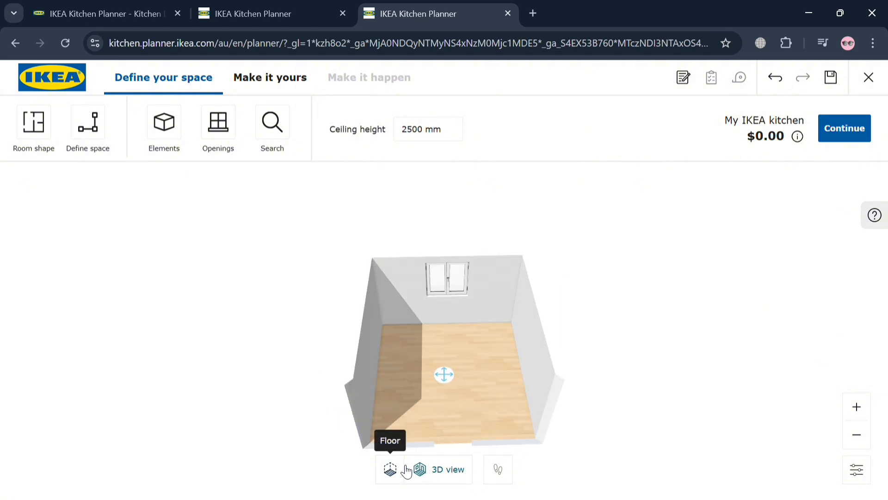
left_click(389, 469)
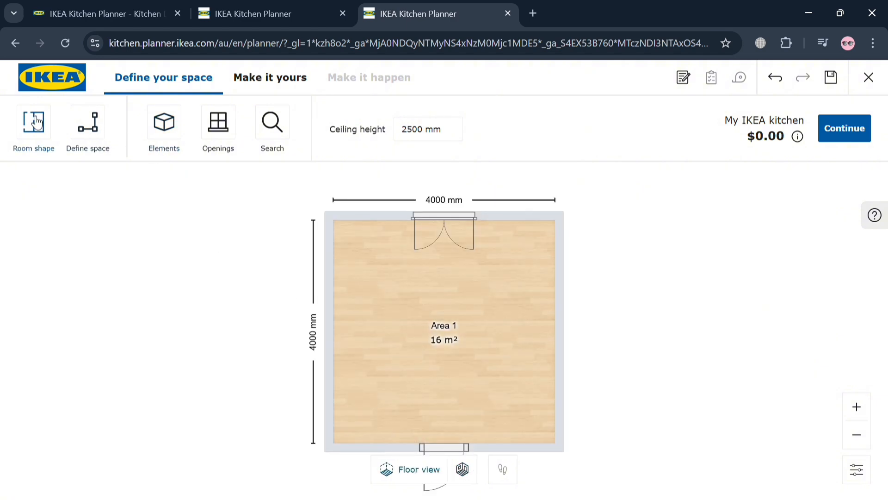
left_click(88, 123)
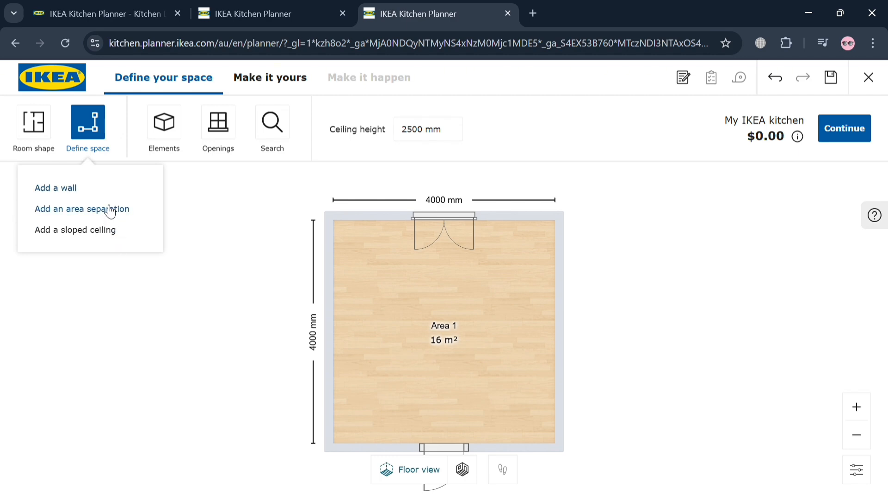
Add an area separation dividing the right wall into 1825 mm and 2175 mm
left_click(81, 208)
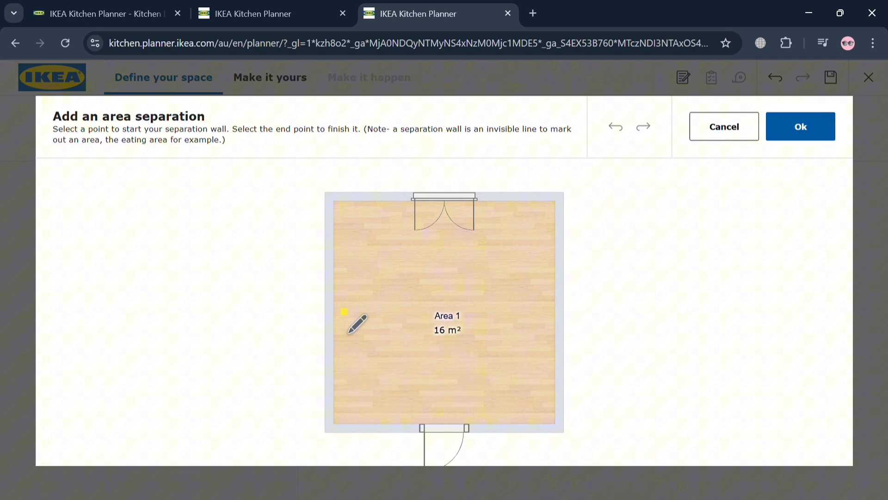
mouse_move(452, 297)
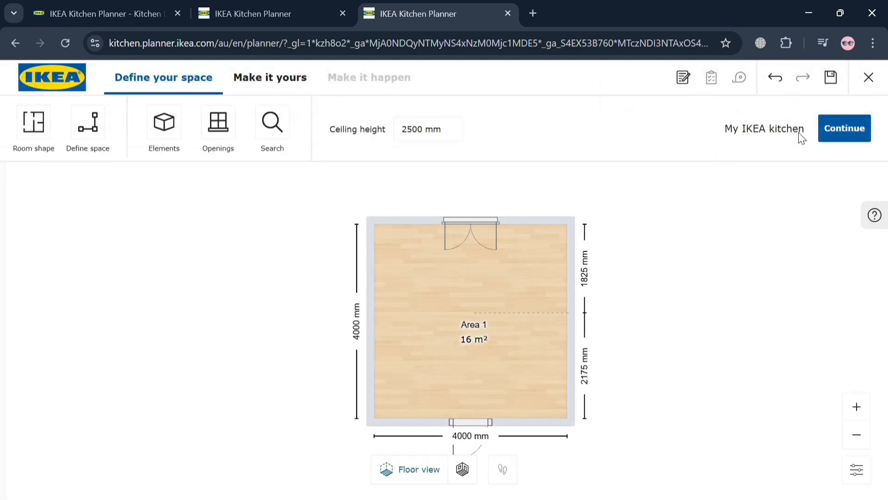
left_click(438, 469)
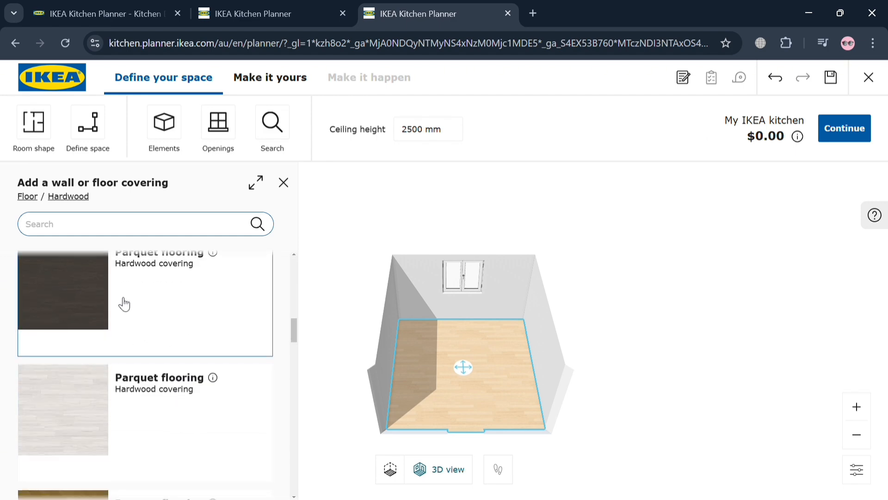
Try dark then light parquet on the floor and bring up the room element categories
left_click(63, 289)
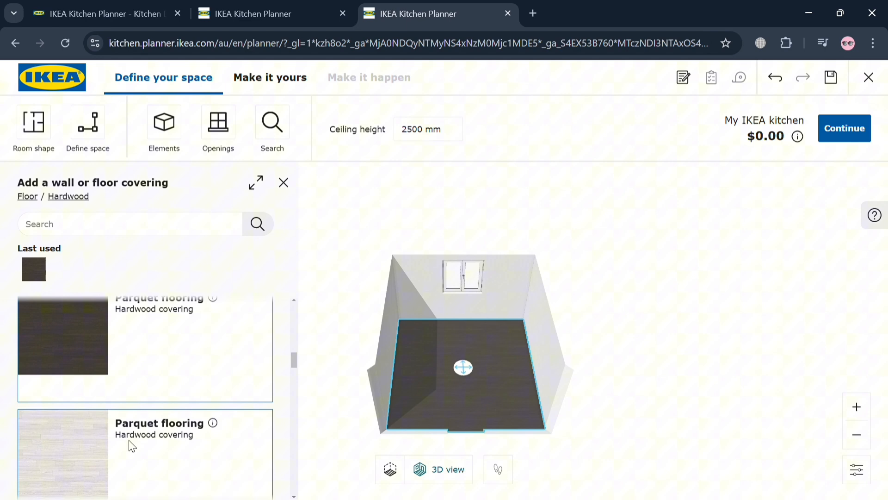
left_click(63, 454)
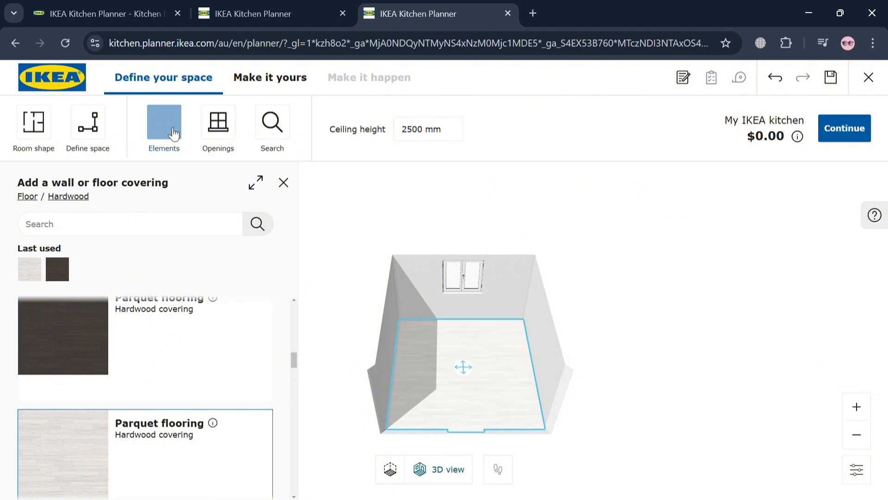
left_click(164, 122)
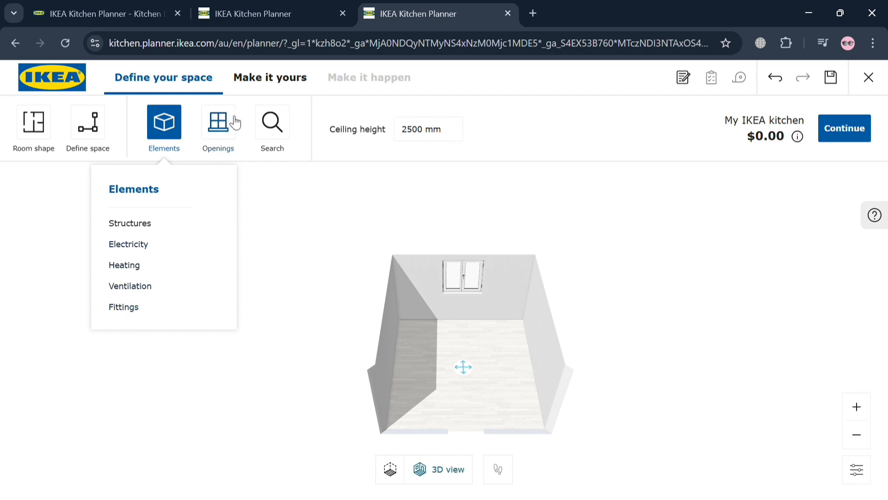
Select the double window on the back wall from the Openings list
left_click(217, 121)
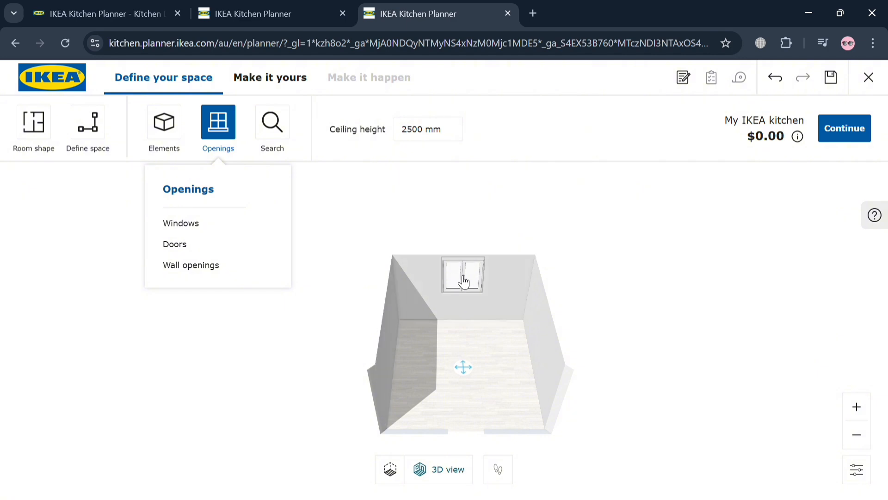
left_click(462, 277)
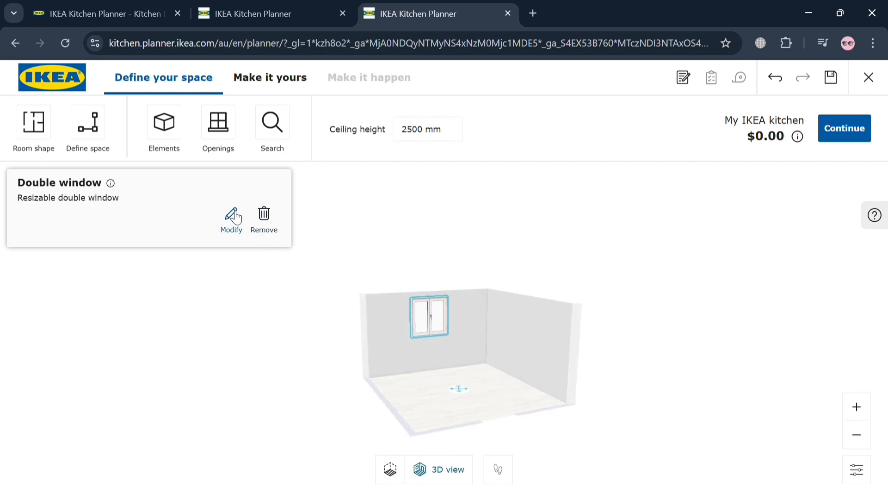
Check the window's size settings, slide it nearer the wall's right corner, and move to furnishing
left_click(231, 217)
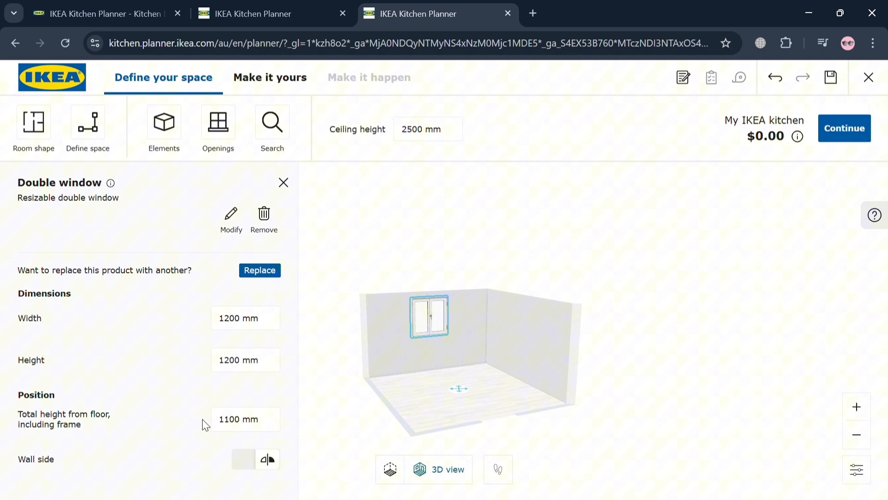
left_click(283, 182)
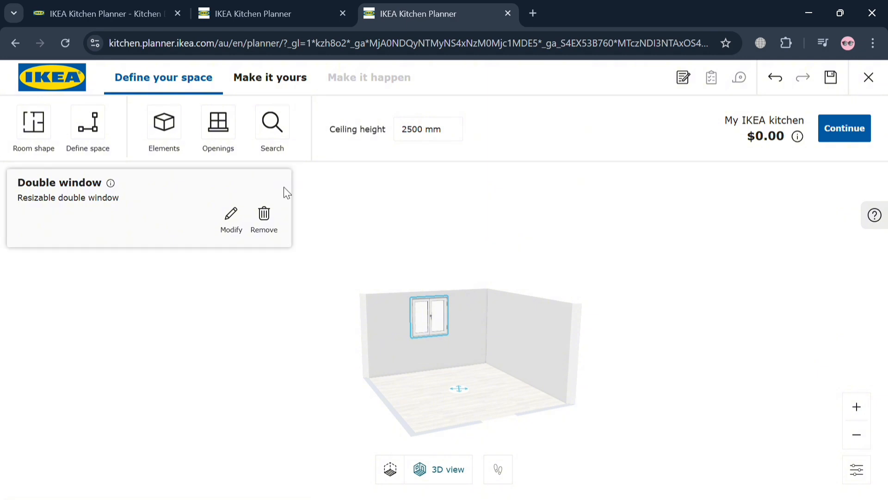
left_click(390, 469)
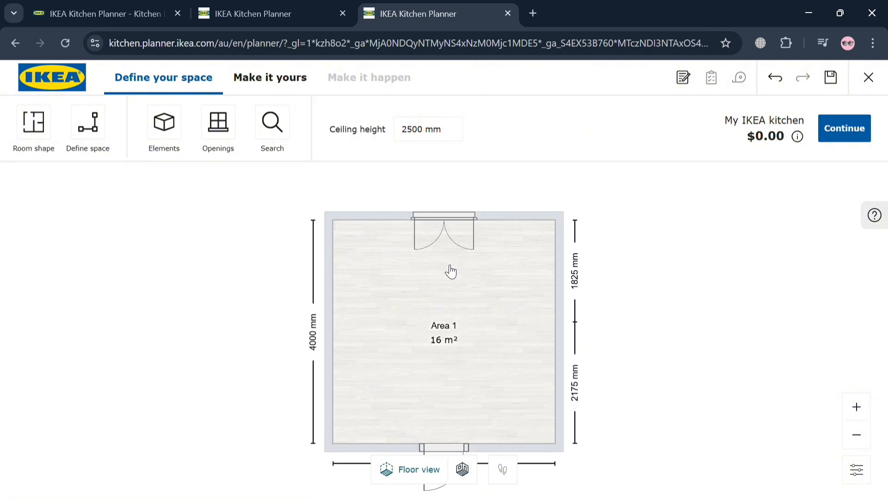
left_click(445, 229)
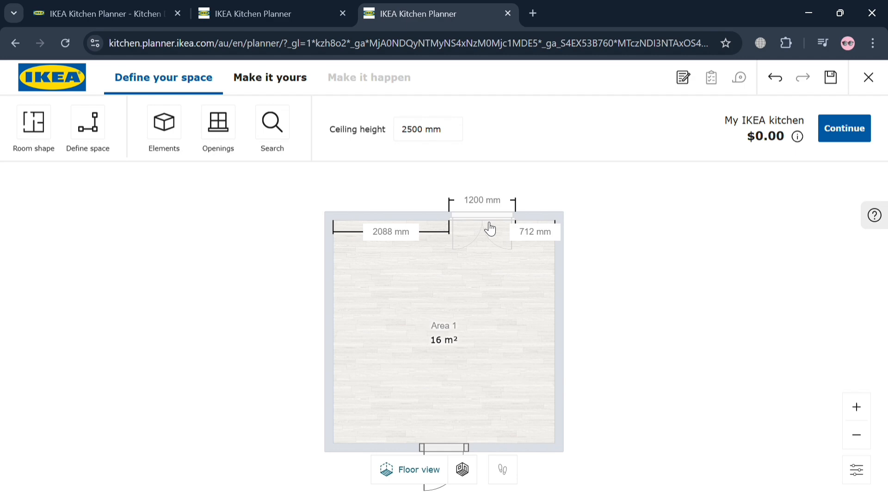
left_click(490, 227)
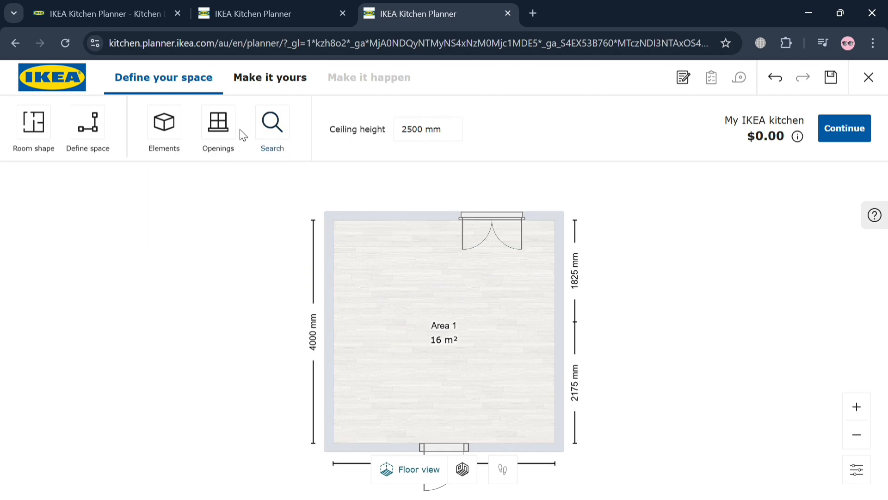
left_click(269, 77)
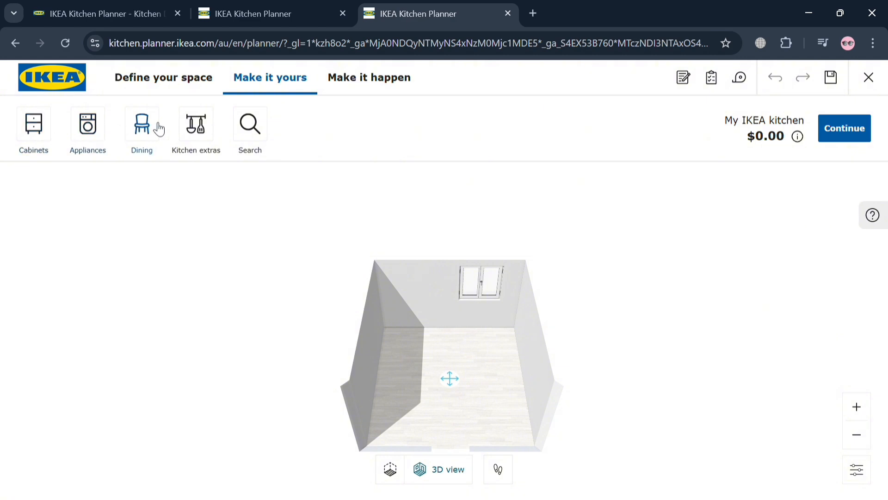
Place a tall ME 724 integrated fridge/freezer cabinet against the back wall, total $2,095.00
left_click(87, 125)
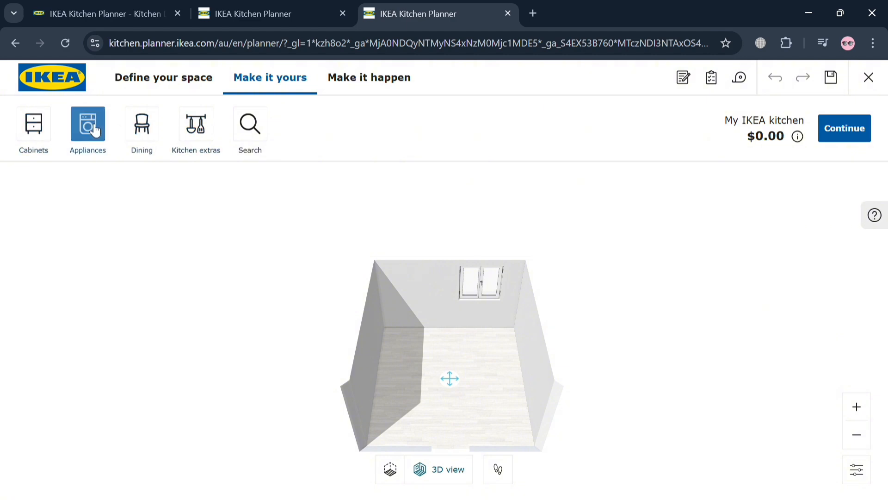
left_click(88, 123)
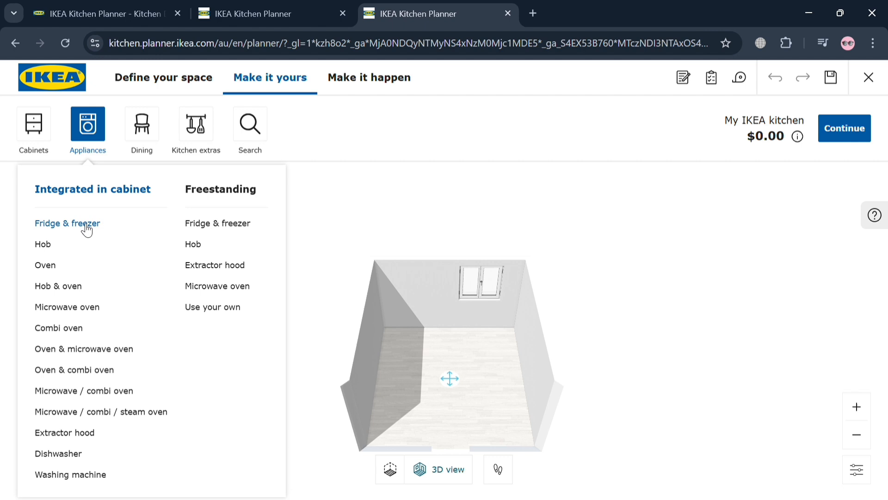
left_click(66, 223)
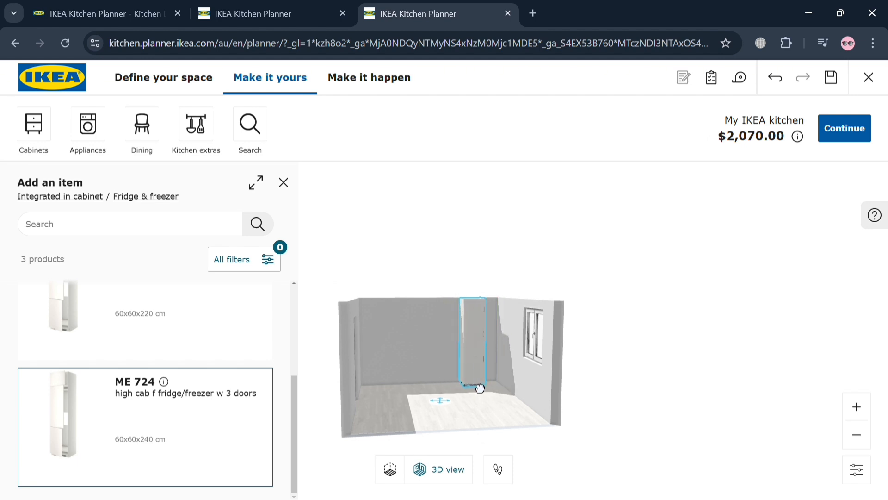
left_click_drag(475, 387, 397, 389)
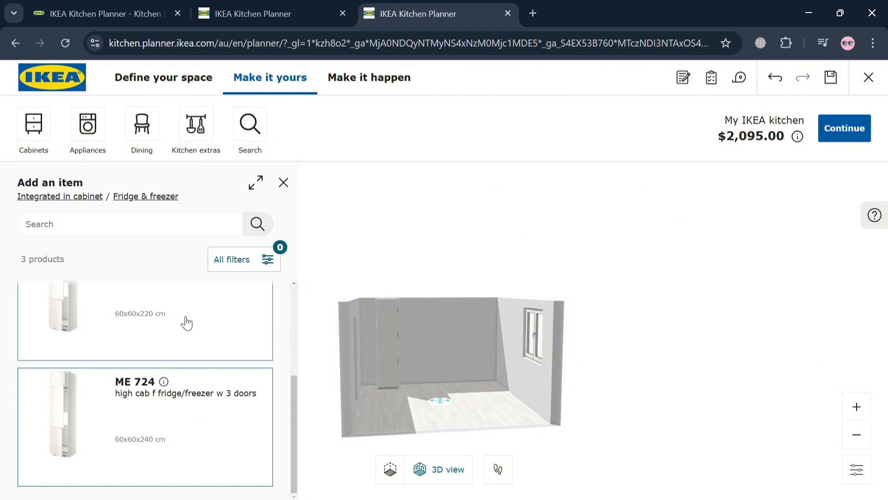
Select the kitchen floor area in floor view and return to Define your space
left_click(429, 414)
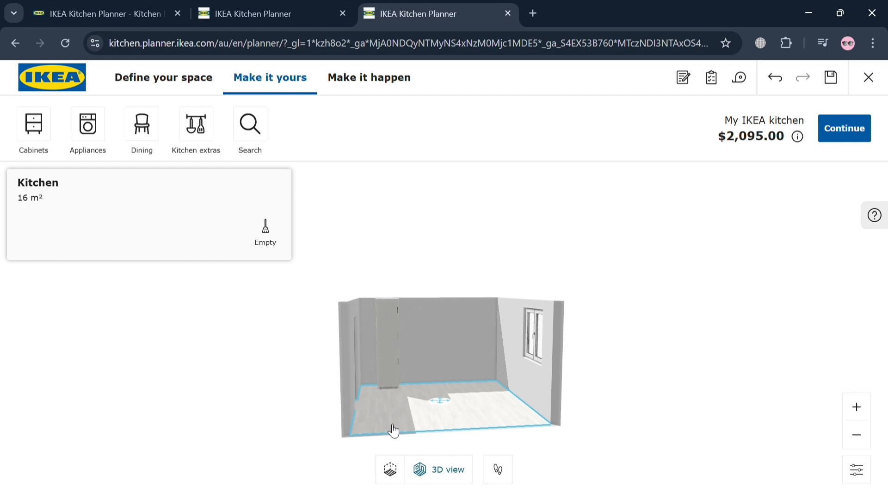
left_click(389, 469)
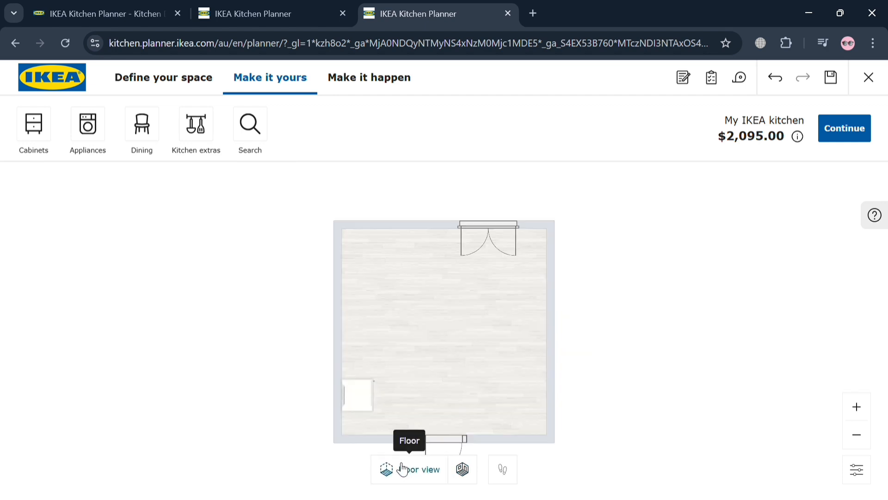
left_click(444, 331)
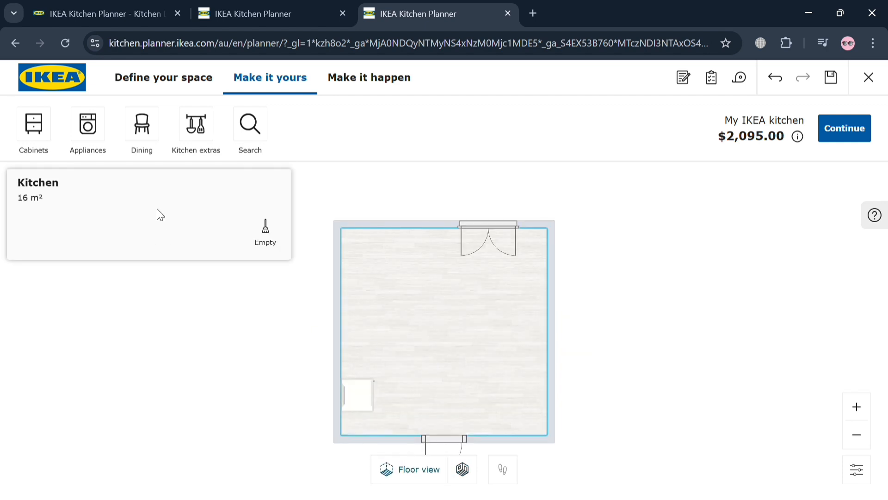
left_click(163, 78)
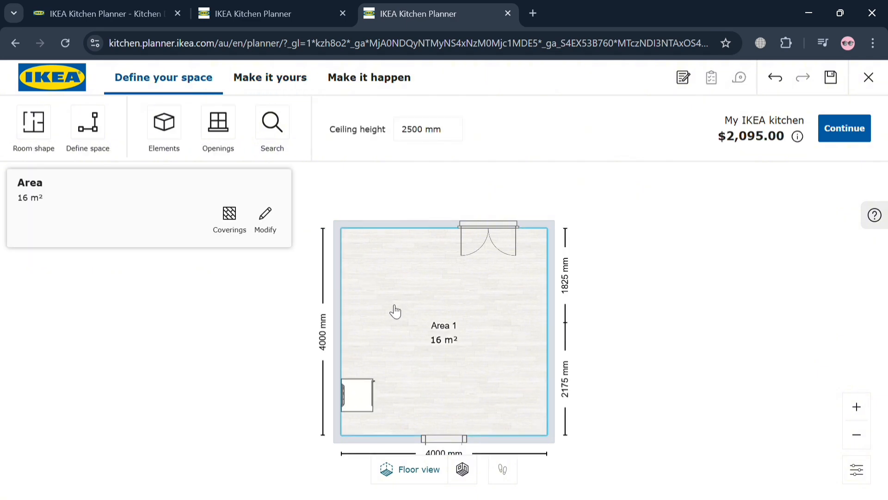
Cover the floor area in oak parquet and return to the furnishing stage
left_click(230, 220)
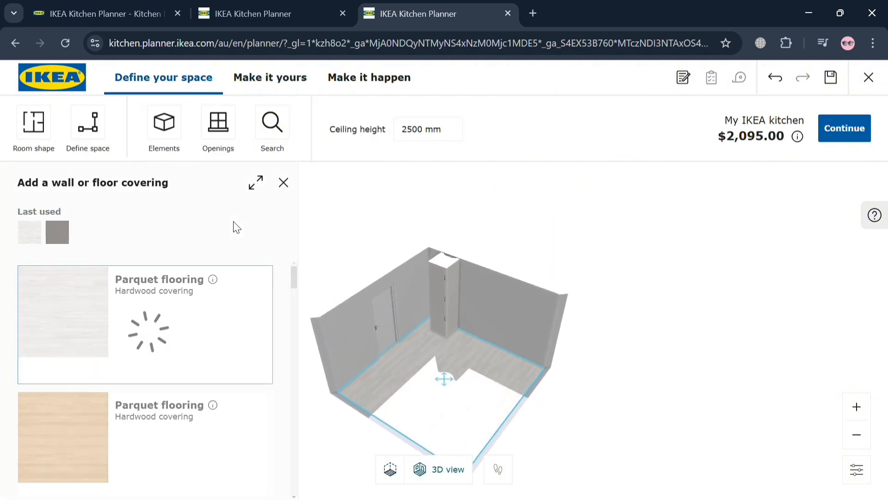
left_click(63, 436)
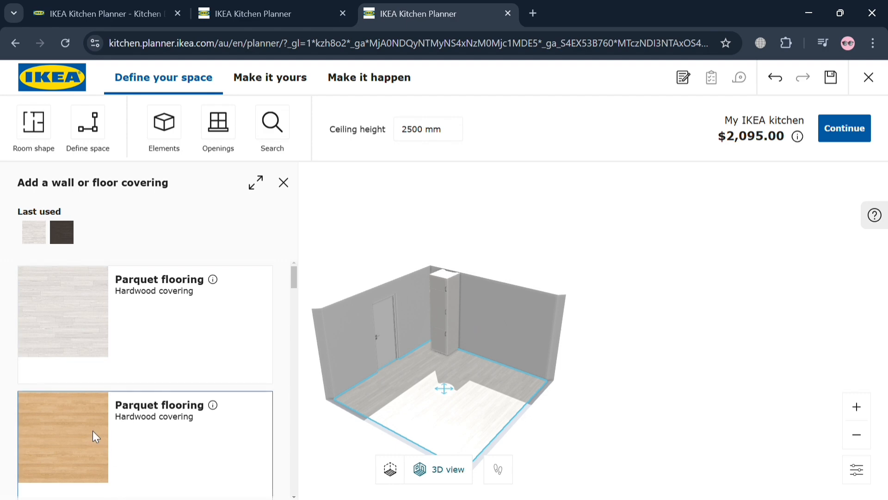
left_click(62, 438)
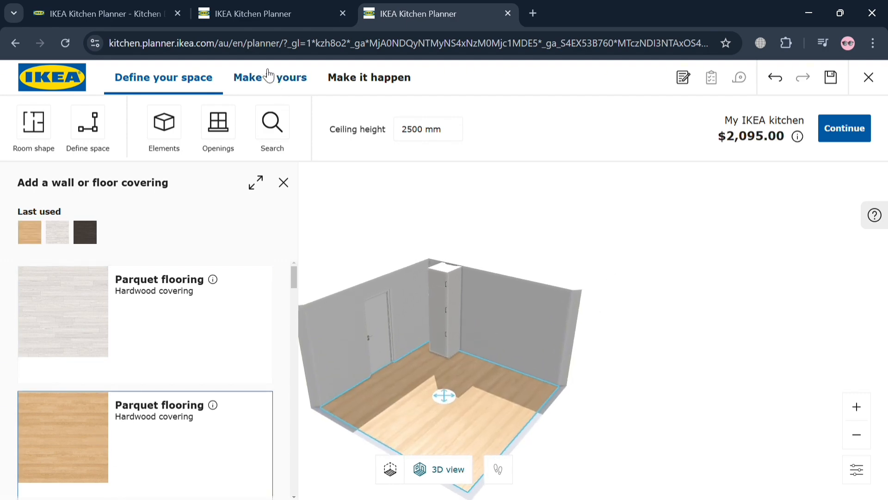
left_click(270, 78)
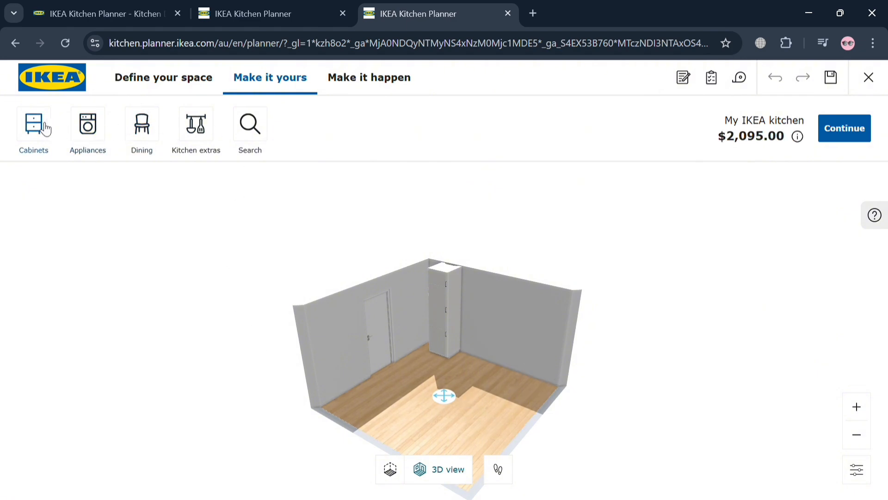
Place an ME/MA 194 sink base cabinet beneath the window, raising the total to $3,557.00
left_click(33, 127)
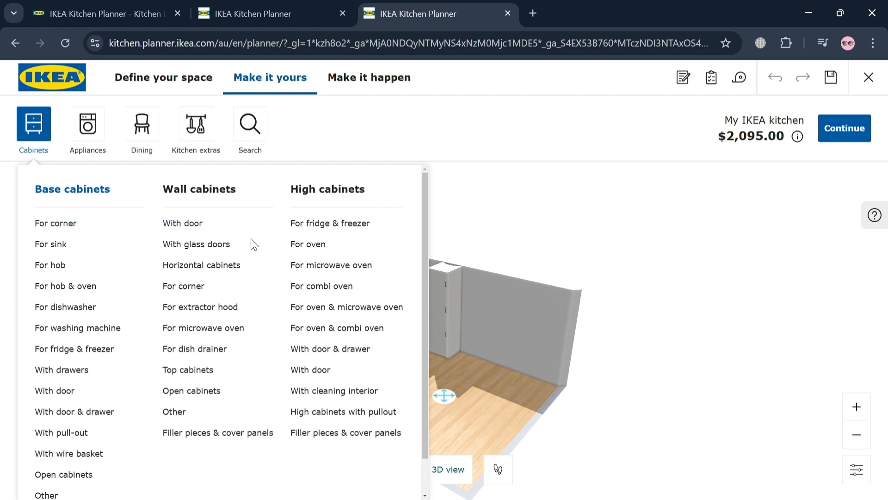
mouse_move(58, 288)
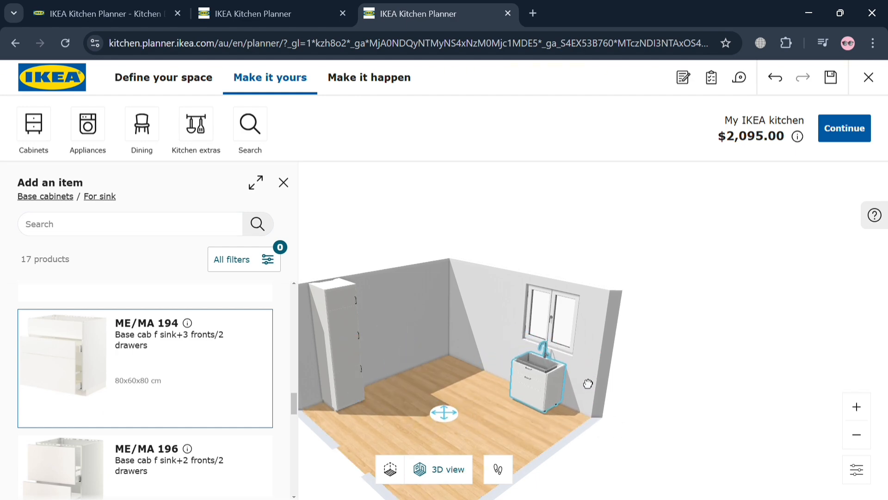
left_click_drag(536, 376, 507, 366)
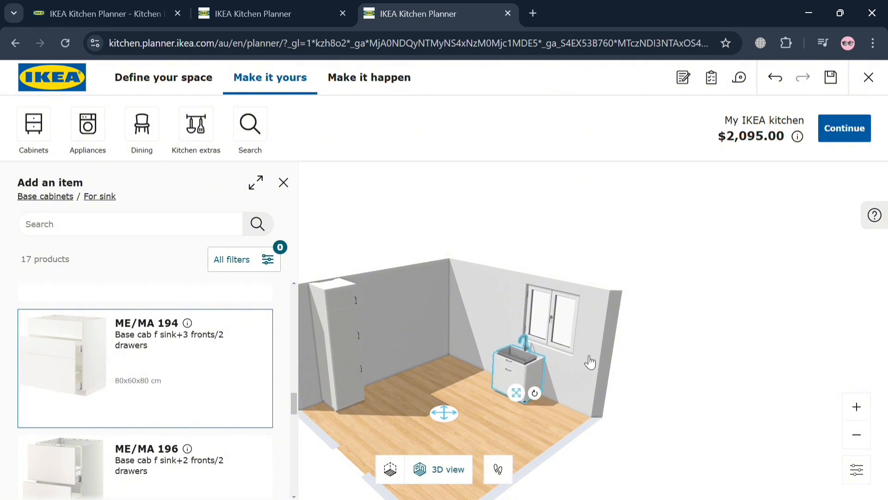
left_click(87, 125)
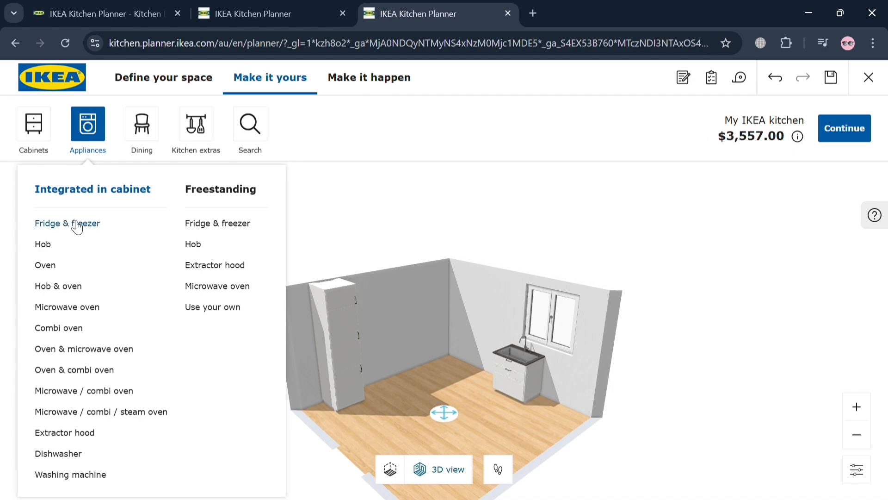
mouse_move(214, 231)
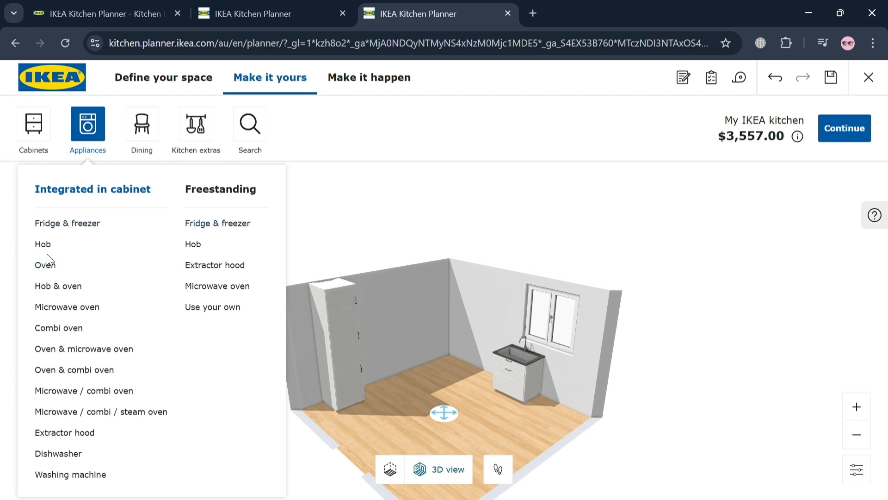
Place an ME 733 high oven cabinet against the back wall beside the sink, total $5,379.00
left_click(43, 265)
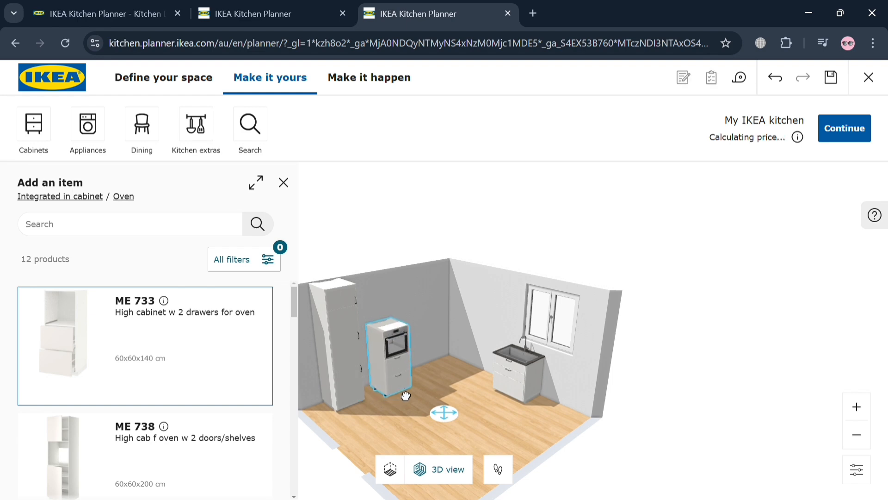
left_click_drag(405, 395, 458, 369)
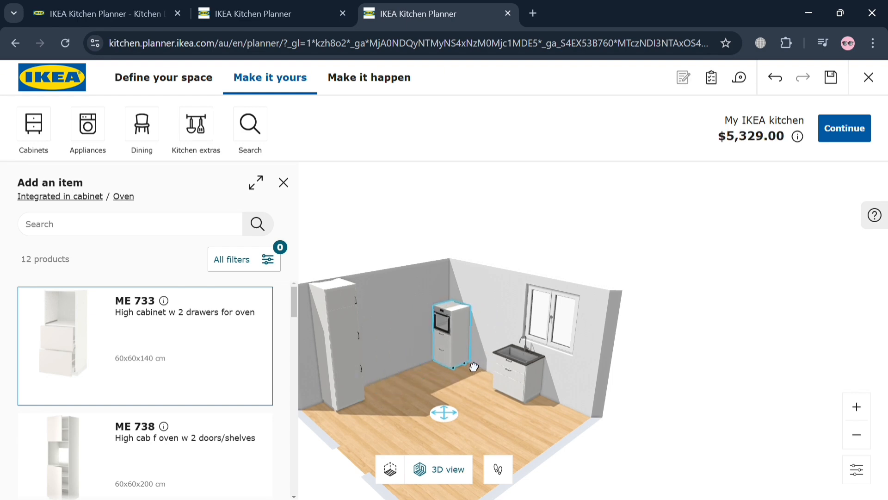
scroll("down", 3)
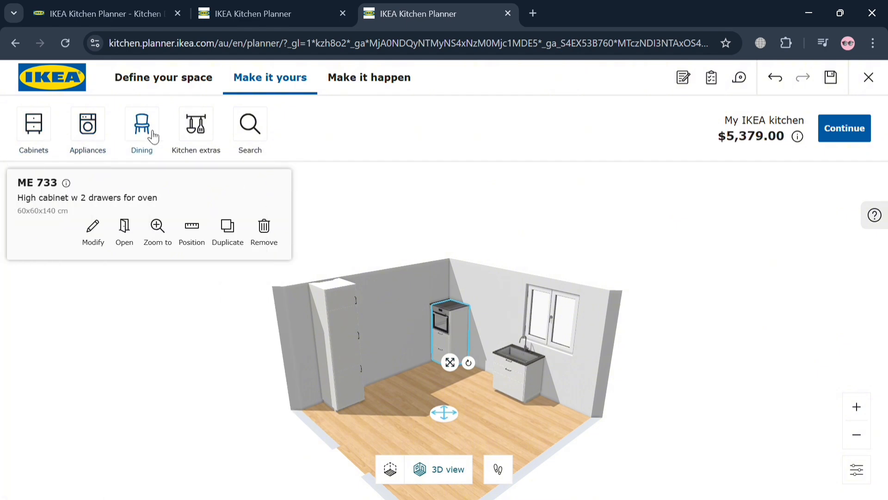
Browse Kitchen extras, Appliances and Cabinets categories and add a wall shelf above the sink run
left_click(195, 128)
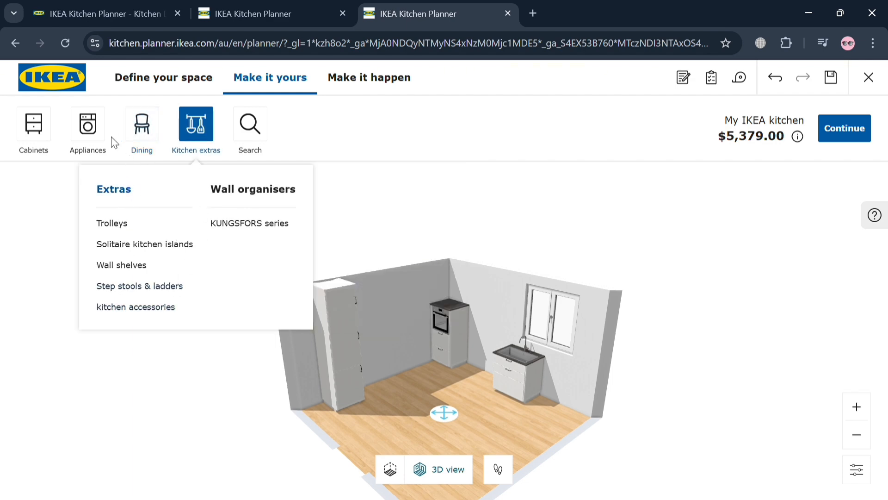
left_click(87, 128)
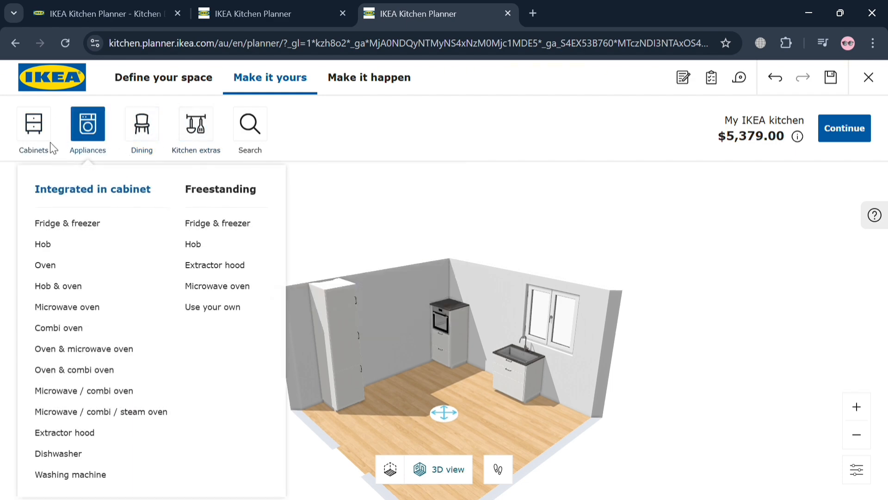
left_click(34, 123)
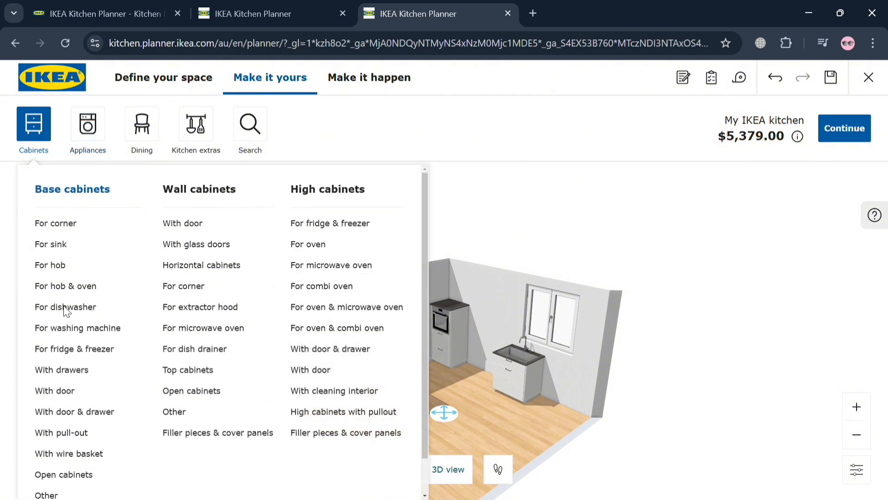
mouse_move(183, 223)
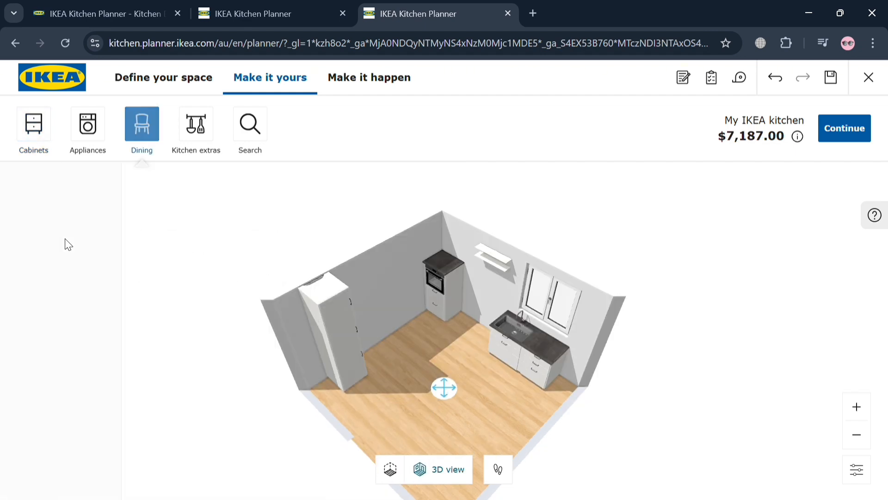
View Dining tables for up to 4 seats and select the oak veneer DANDERYD table
left_click(142, 125)
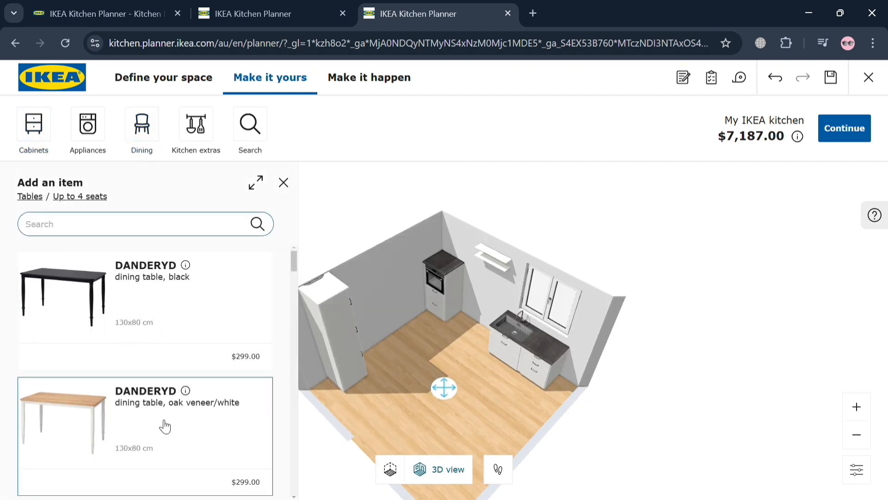
left_click(144, 422)
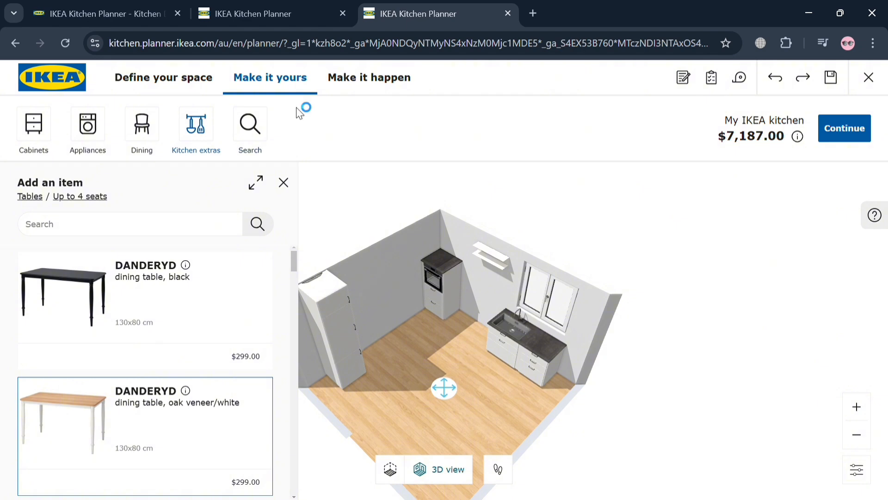
Reach the Make it happen review via Continue, showing 2 recommendations and 2D plans at $7,187.00
left_click(369, 77)
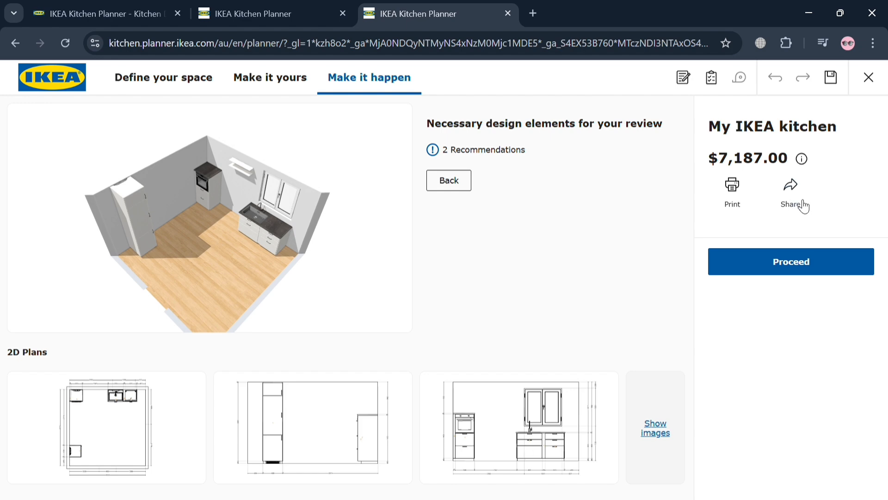
mouse_move(265, 90)
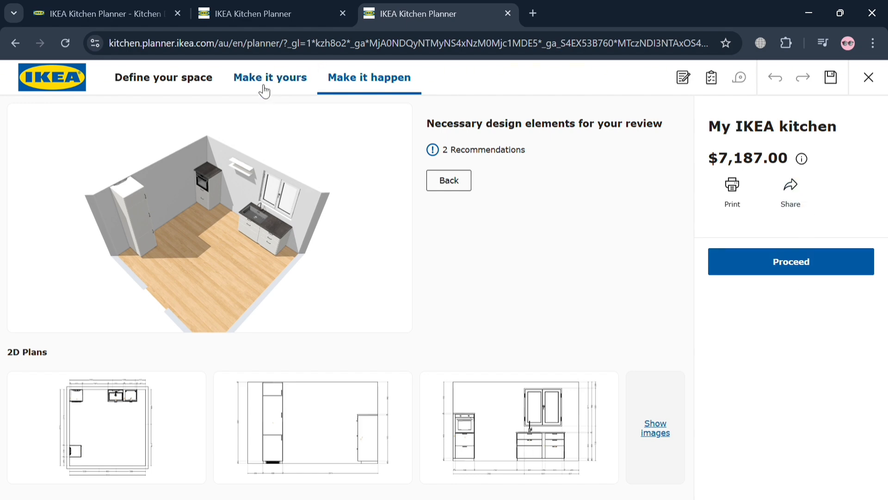
left_click(270, 77)
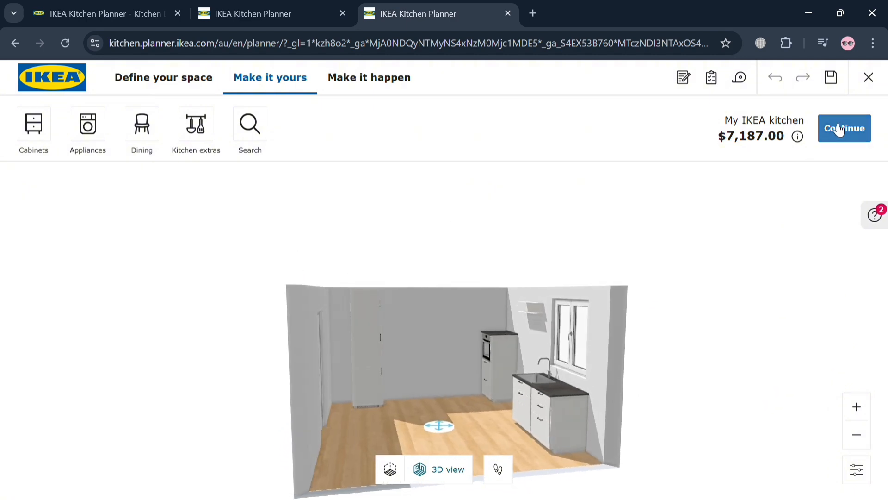
left_click(844, 128)
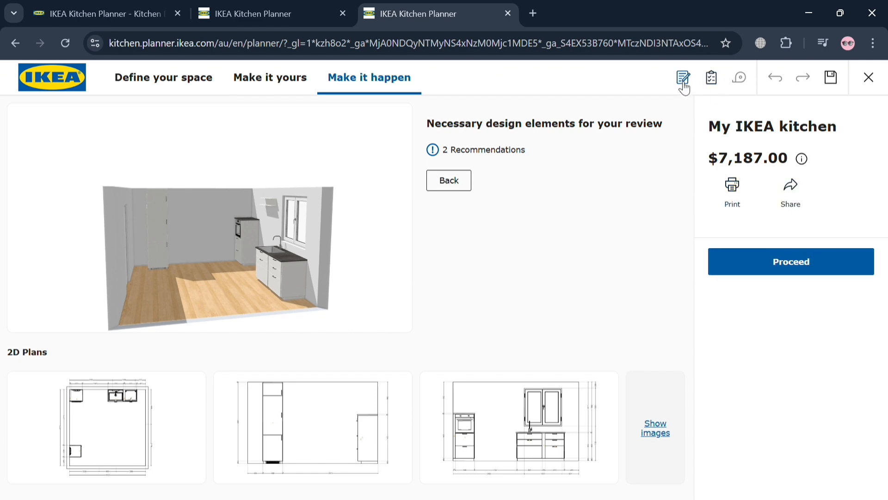
left_click(683, 77)
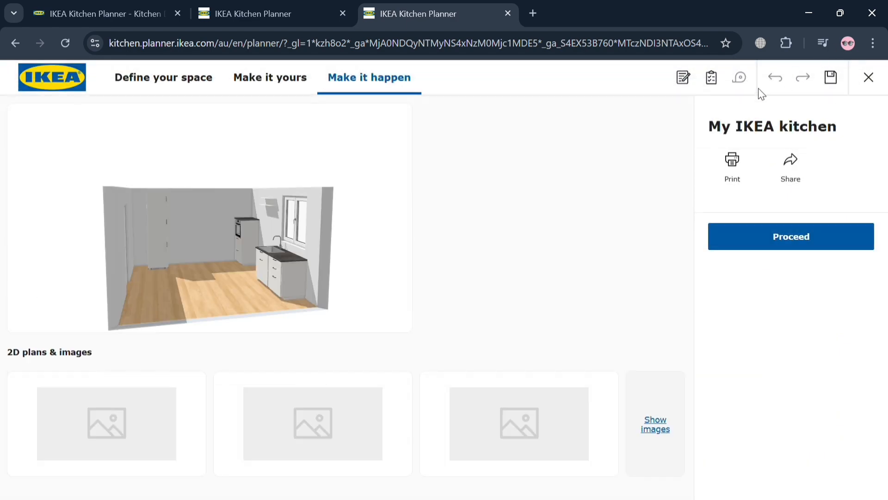
left_click(790, 236)
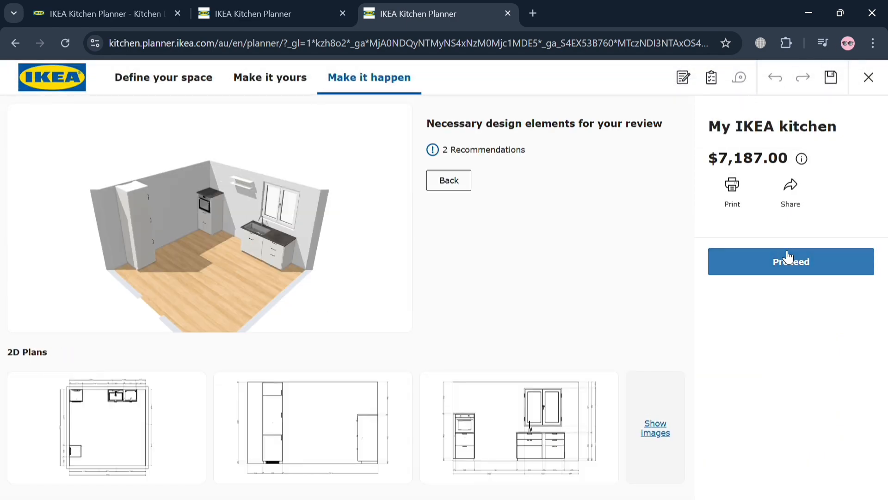
left_click(791, 261)
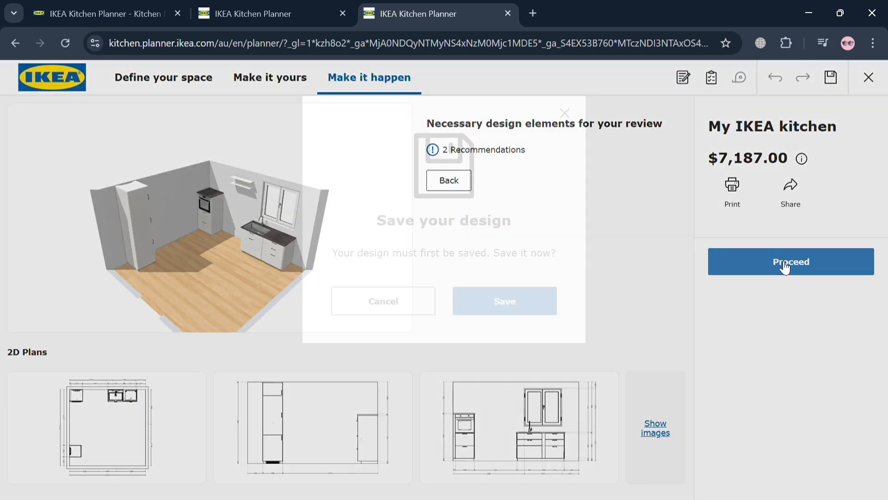
left_click(790, 261)
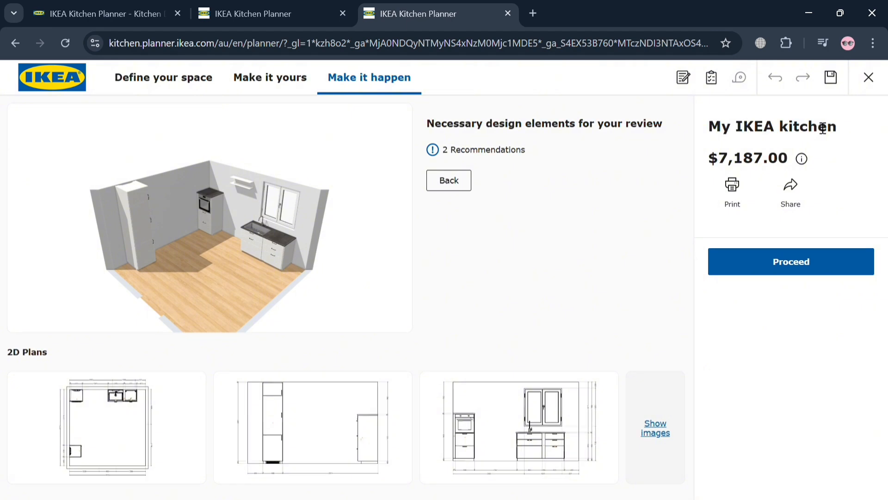
mouse_move(713, 78)
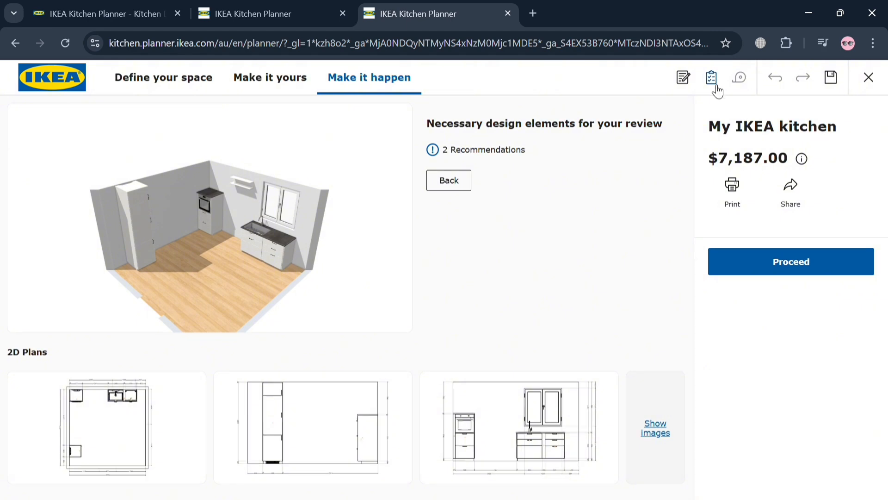
left_click(711, 78)
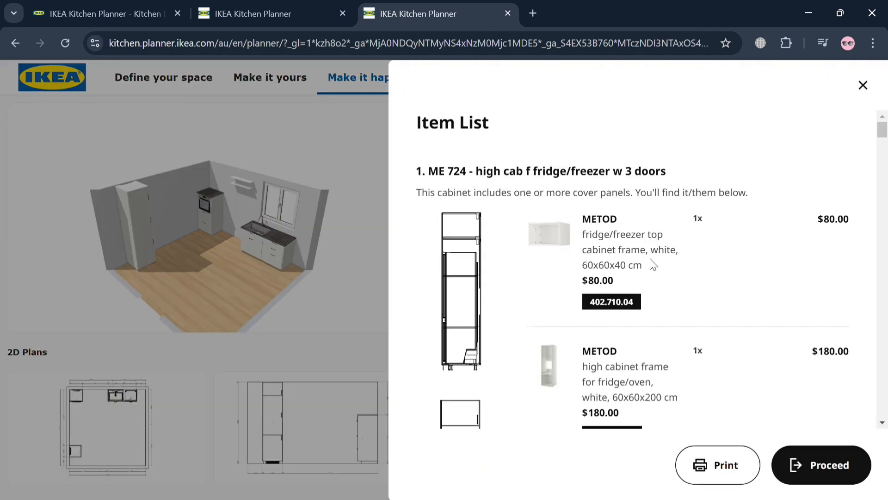
scroll("down", 3)
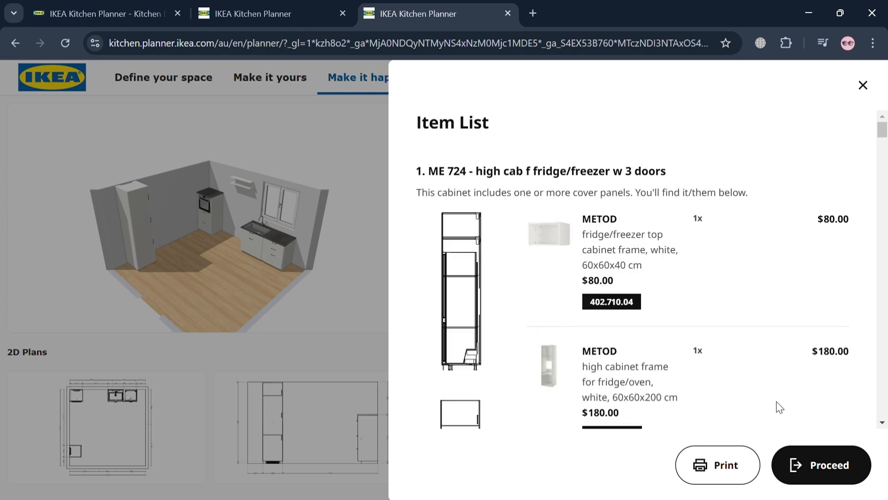
left_click(862, 85)
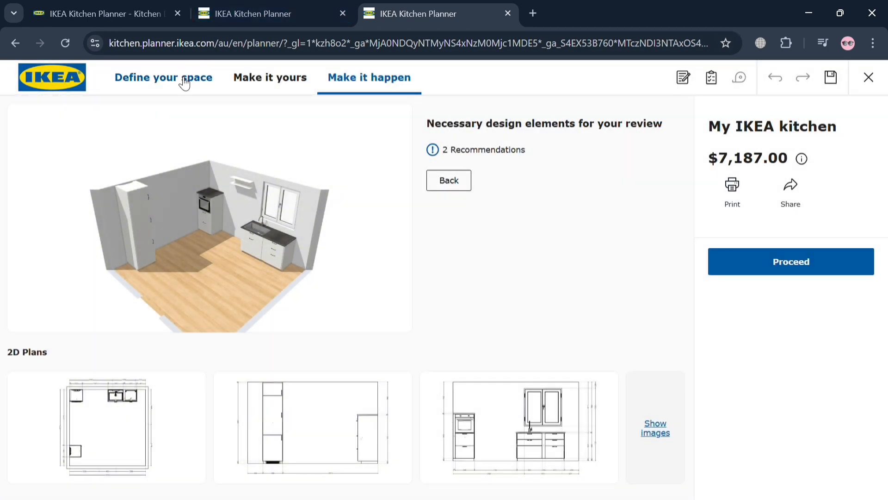
Pass through Make it yours and Make it happen, then return to the 4000 × 4000 mm floor plan
left_click(163, 77)
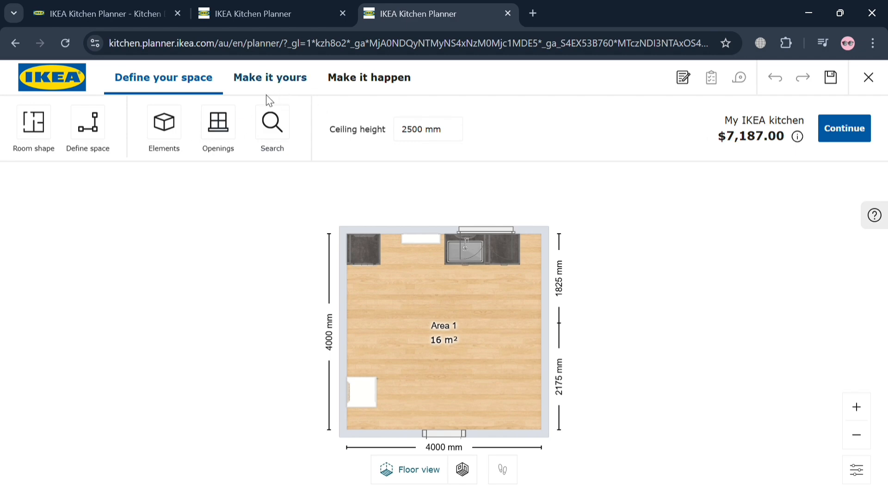
left_click(270, 77)
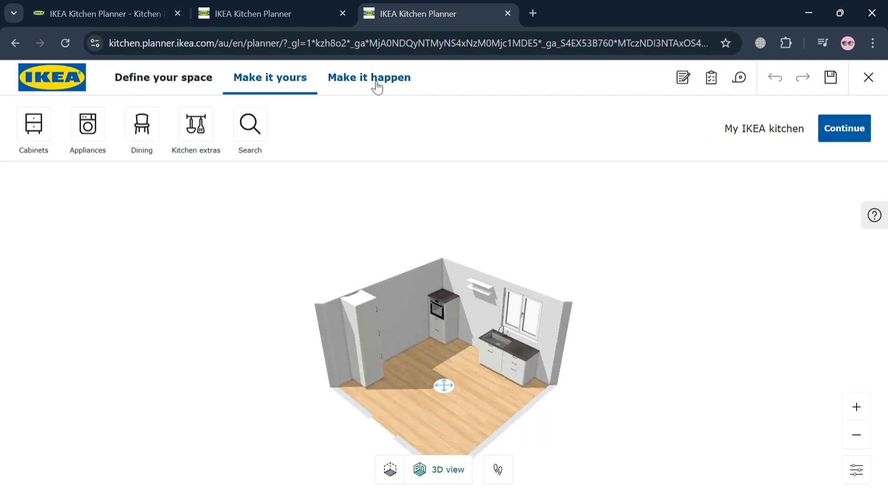
left_click(369, 78)
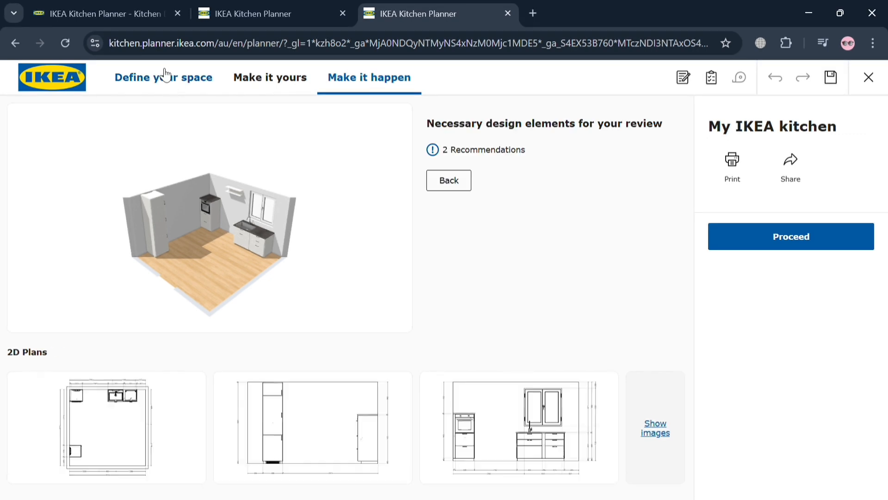
left_click(163, 78)
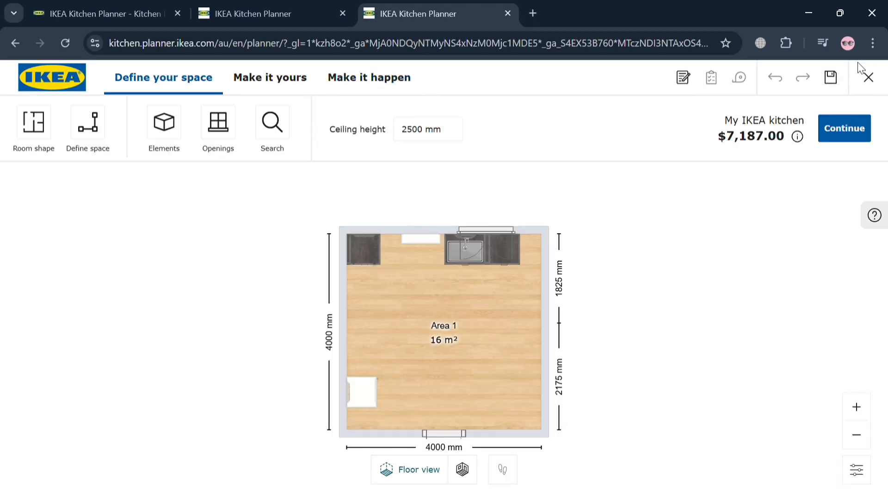